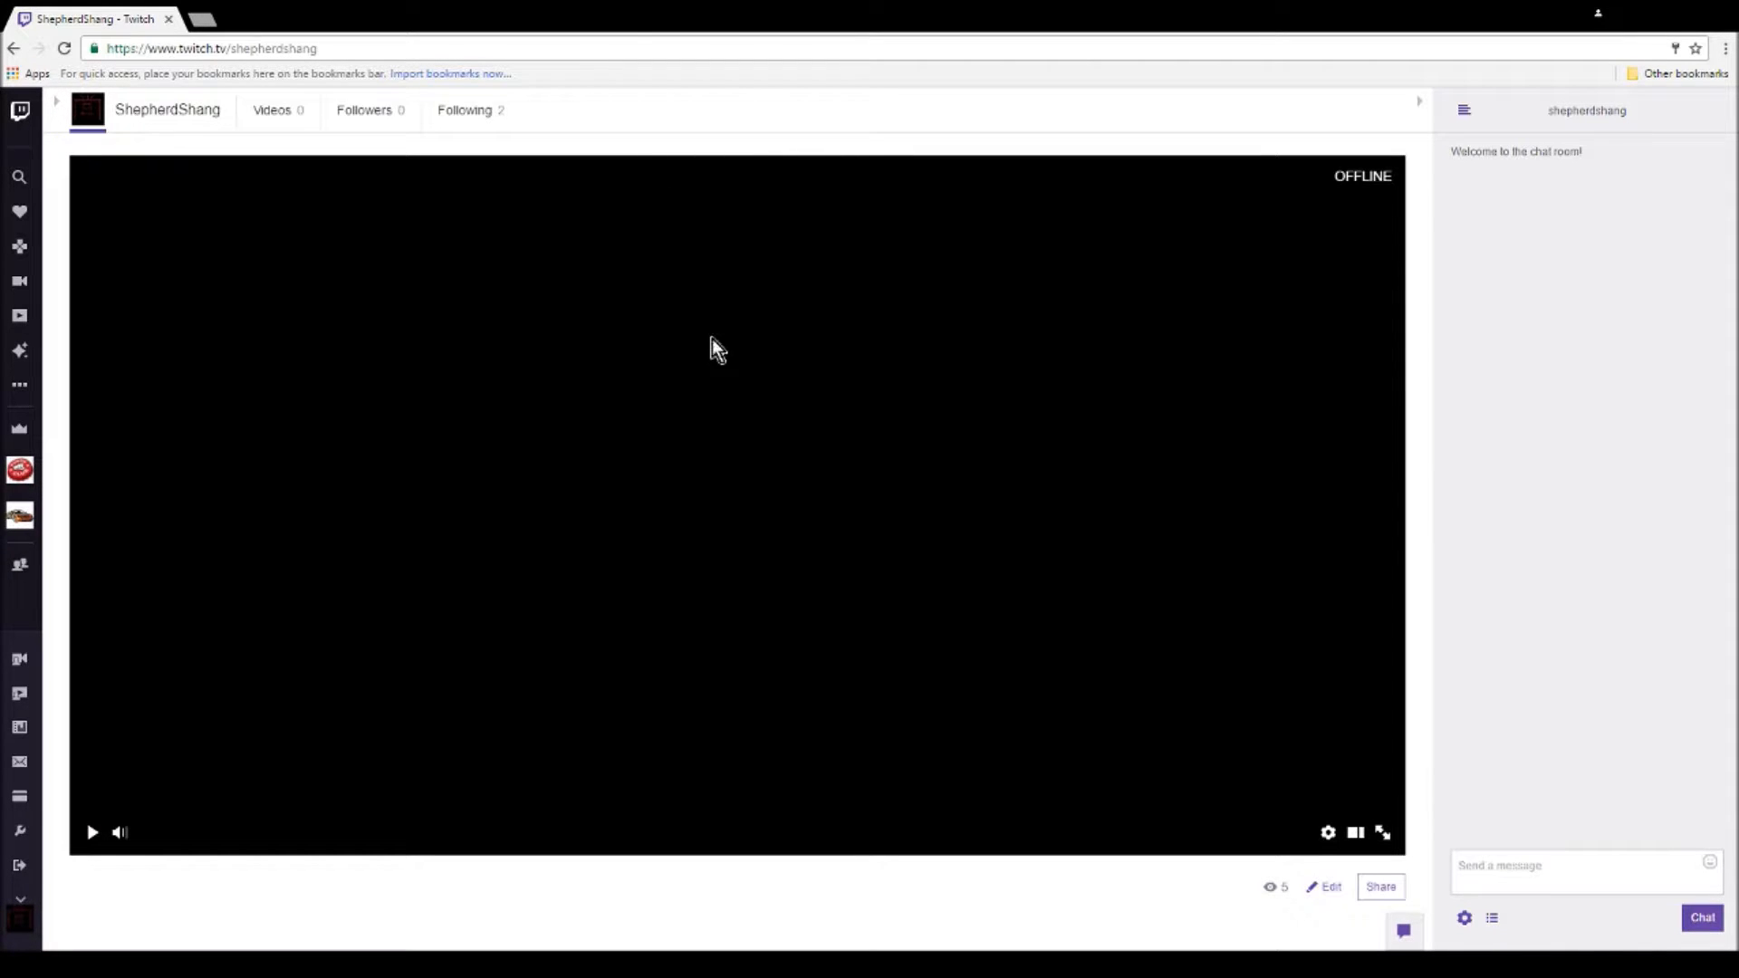
mouse_move(641, 357)
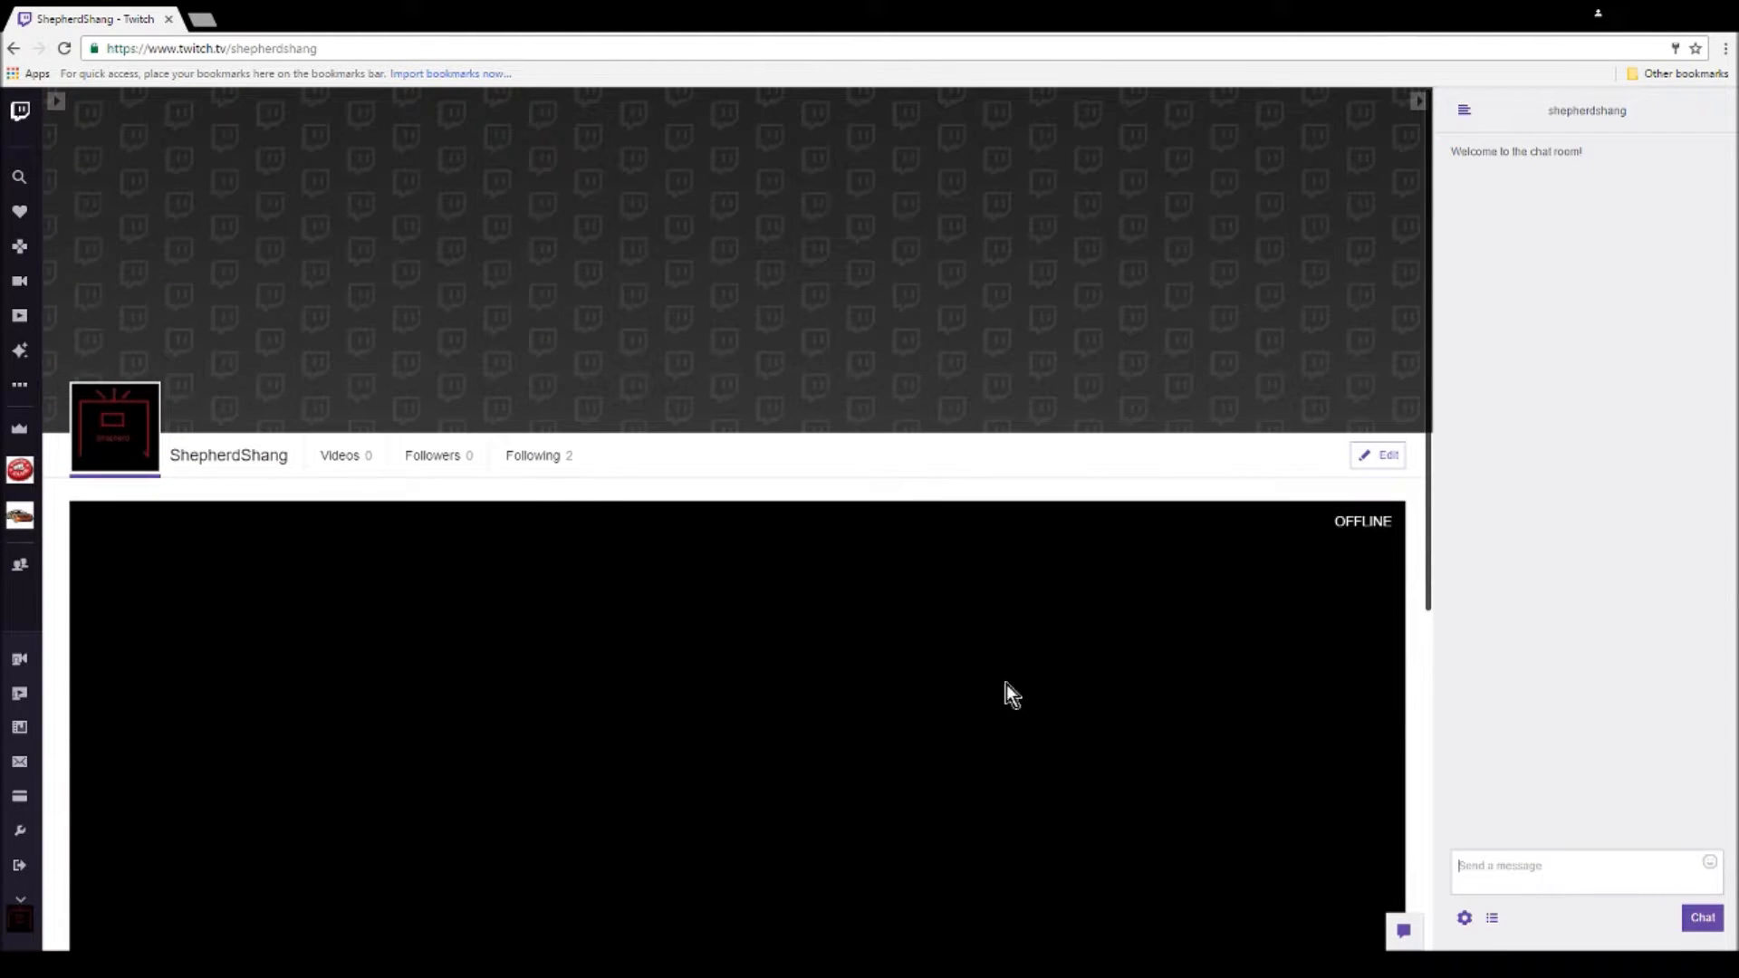
mouse_move(339, 456)
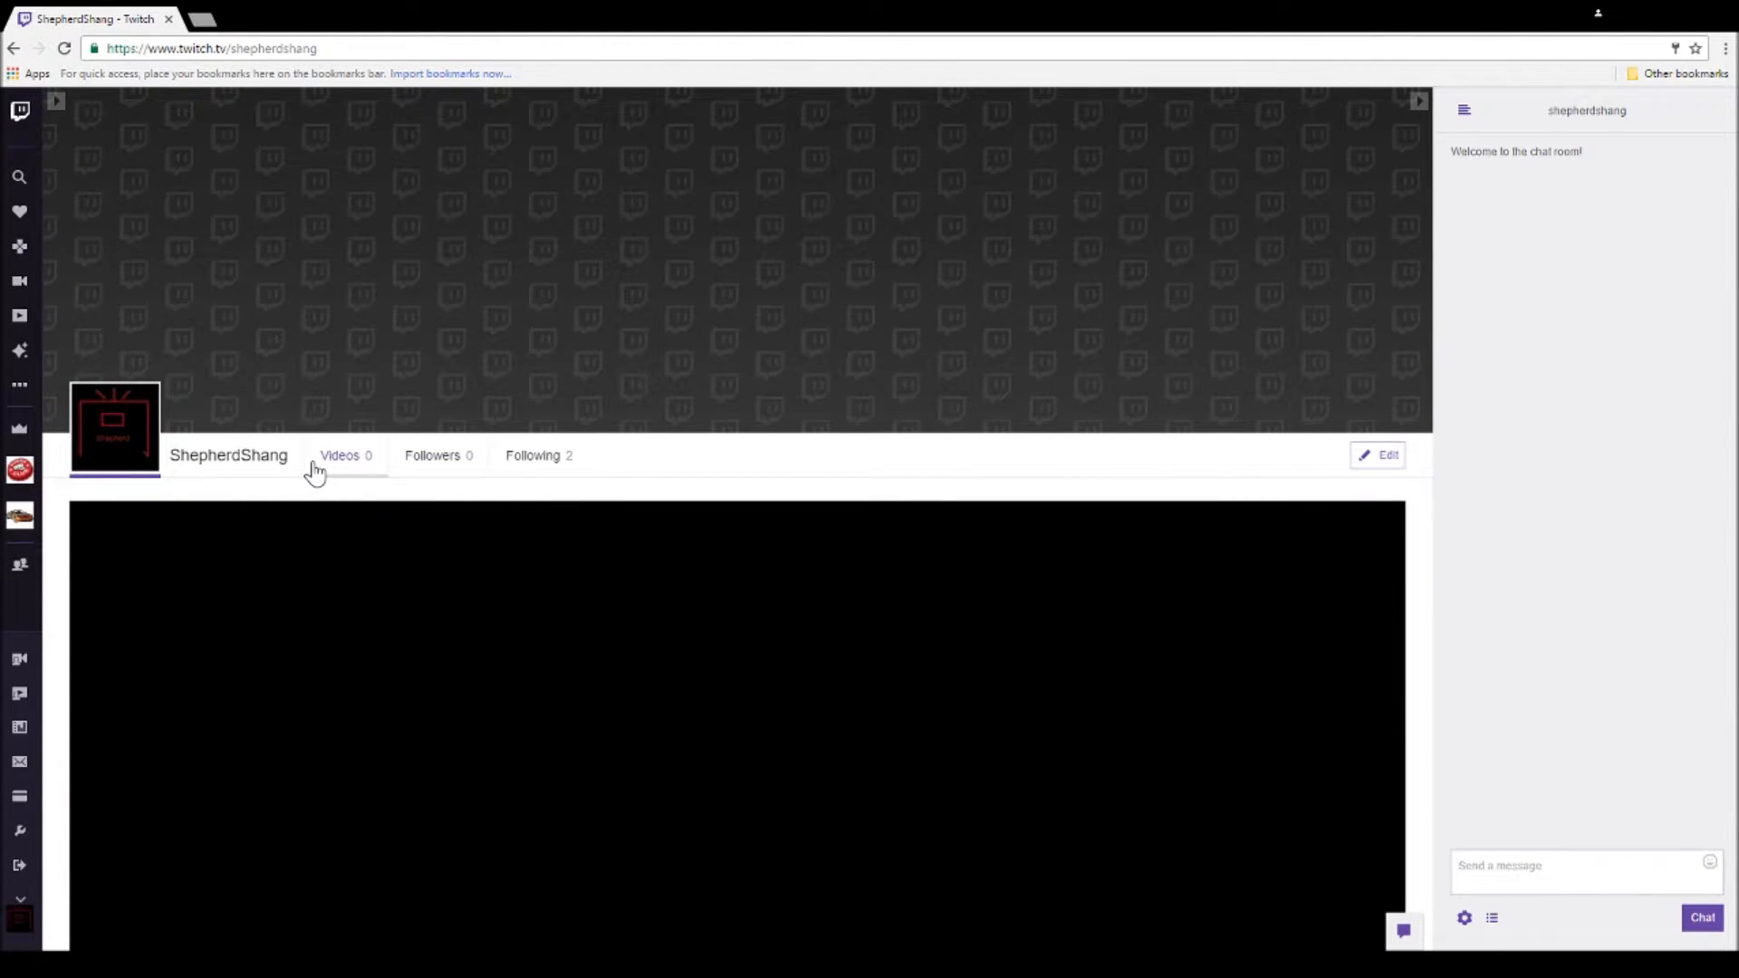
mouse_move(231, 470)
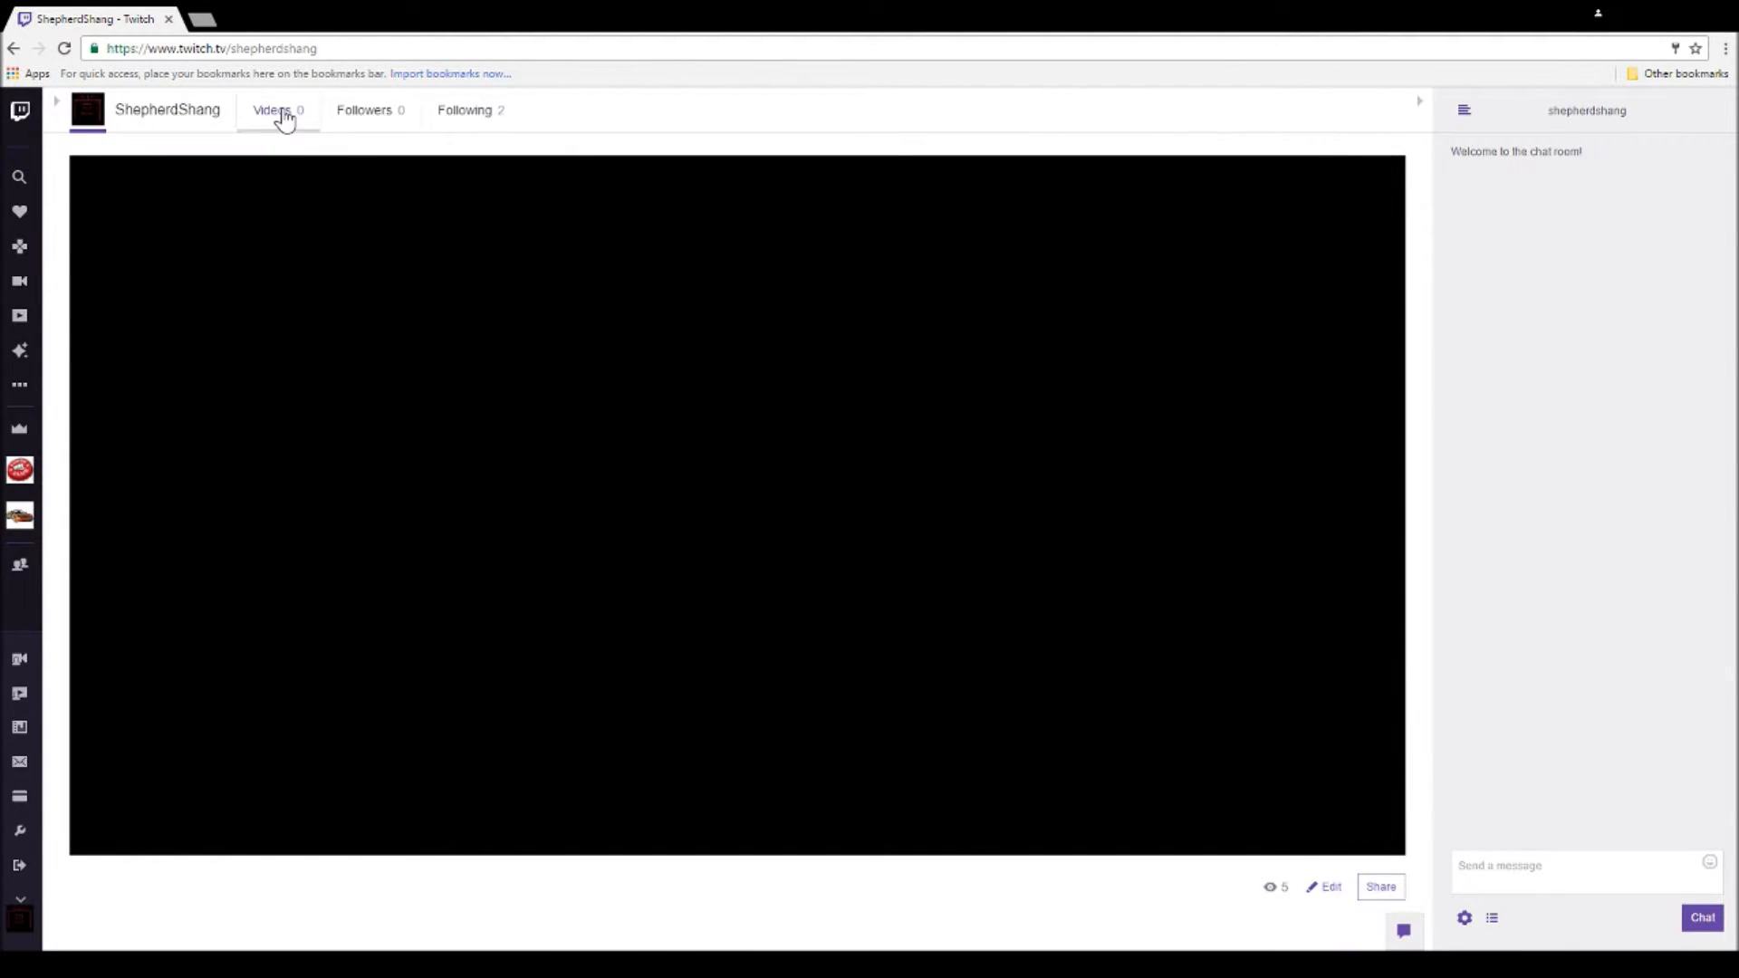
Open ShepherdShang's Videos tab, which shows no videos found
click(272, 111)
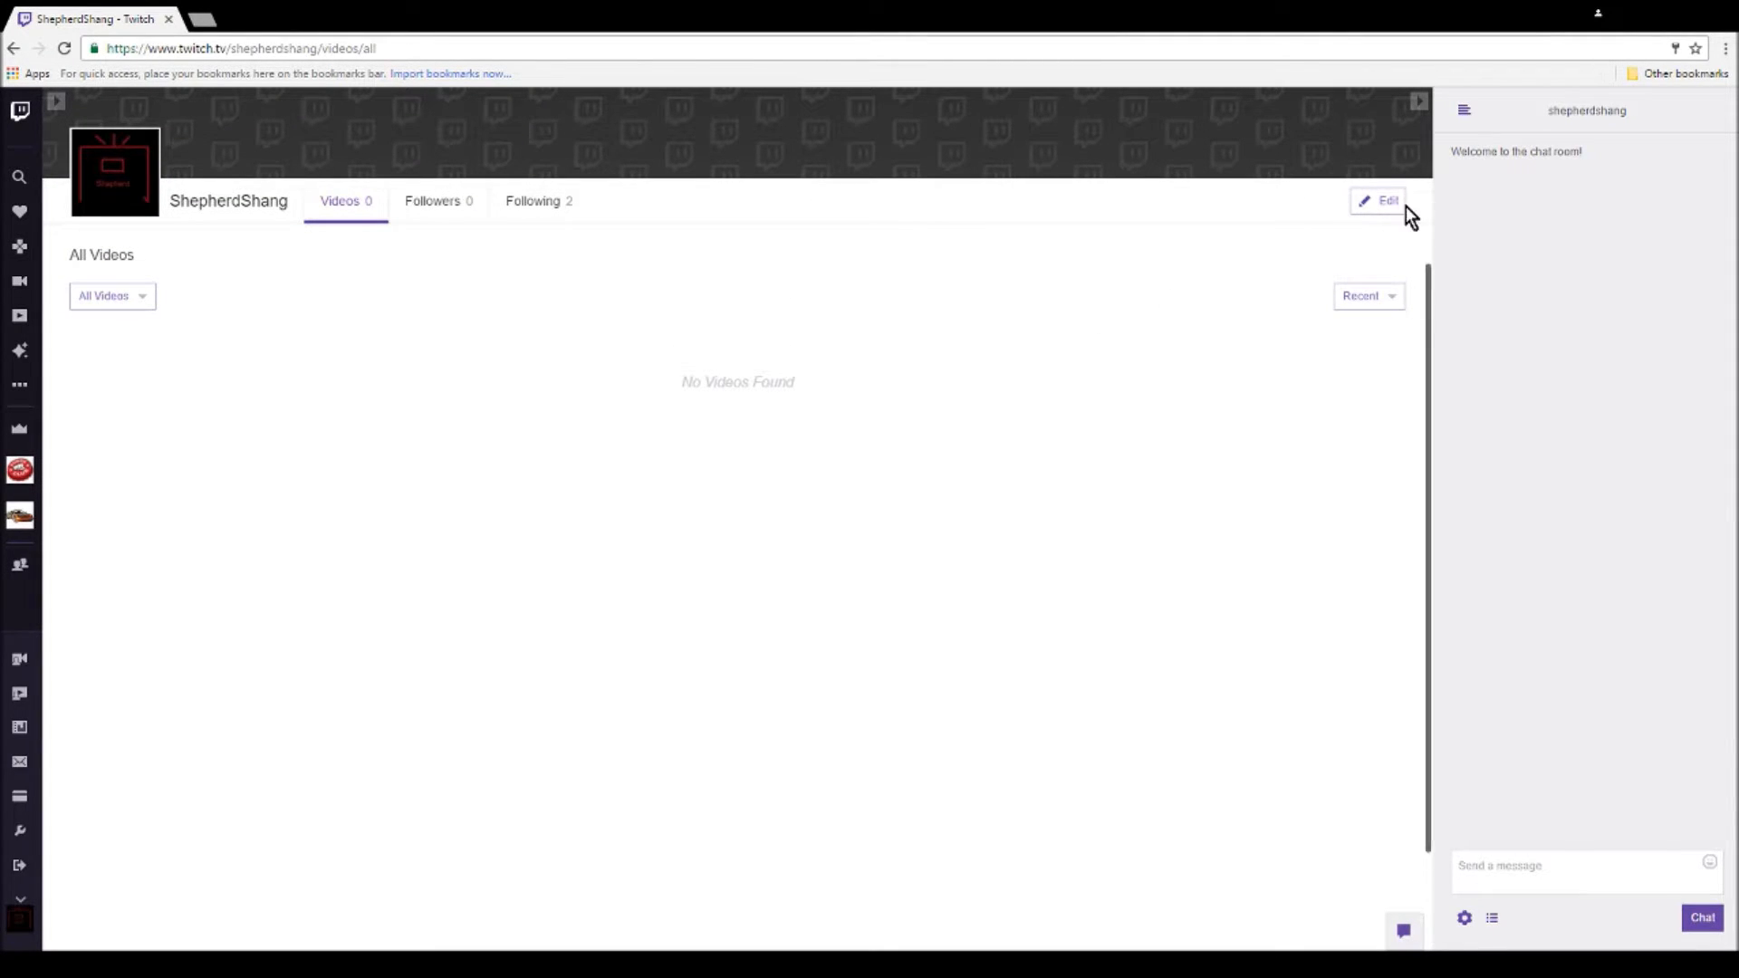
Switch ShepherdShang's channel header into edit mode for the cover image and avatar
click(1379, 201)
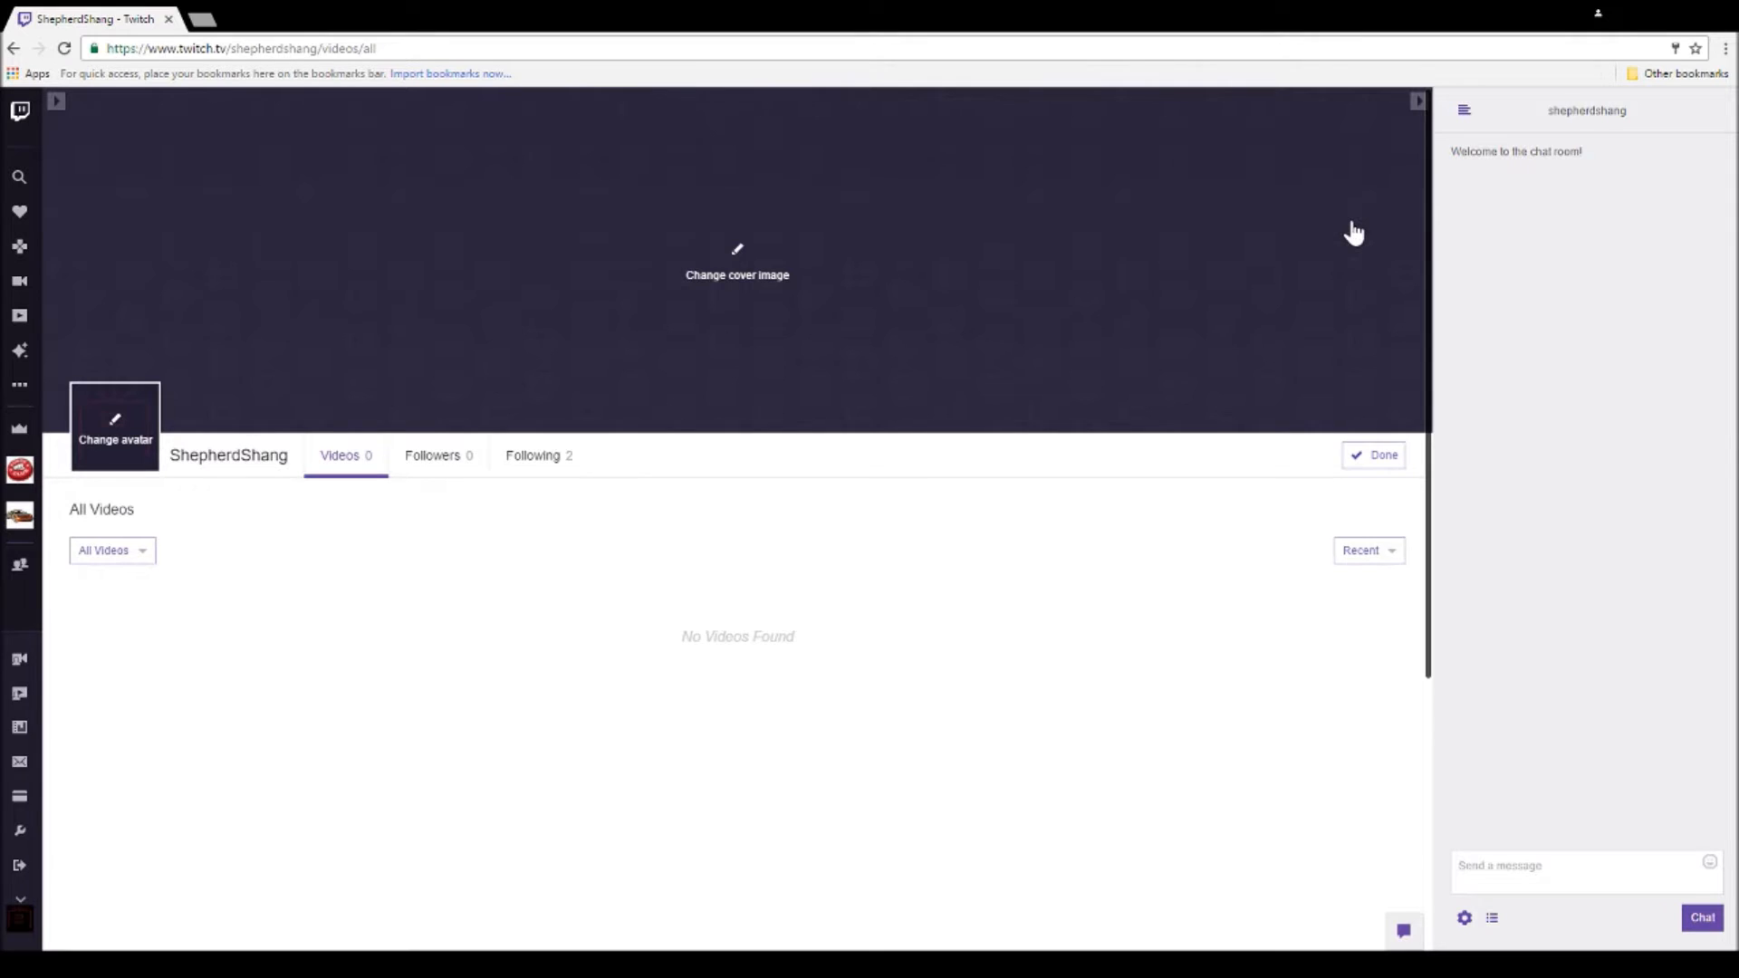
mouse_move(434, 491)
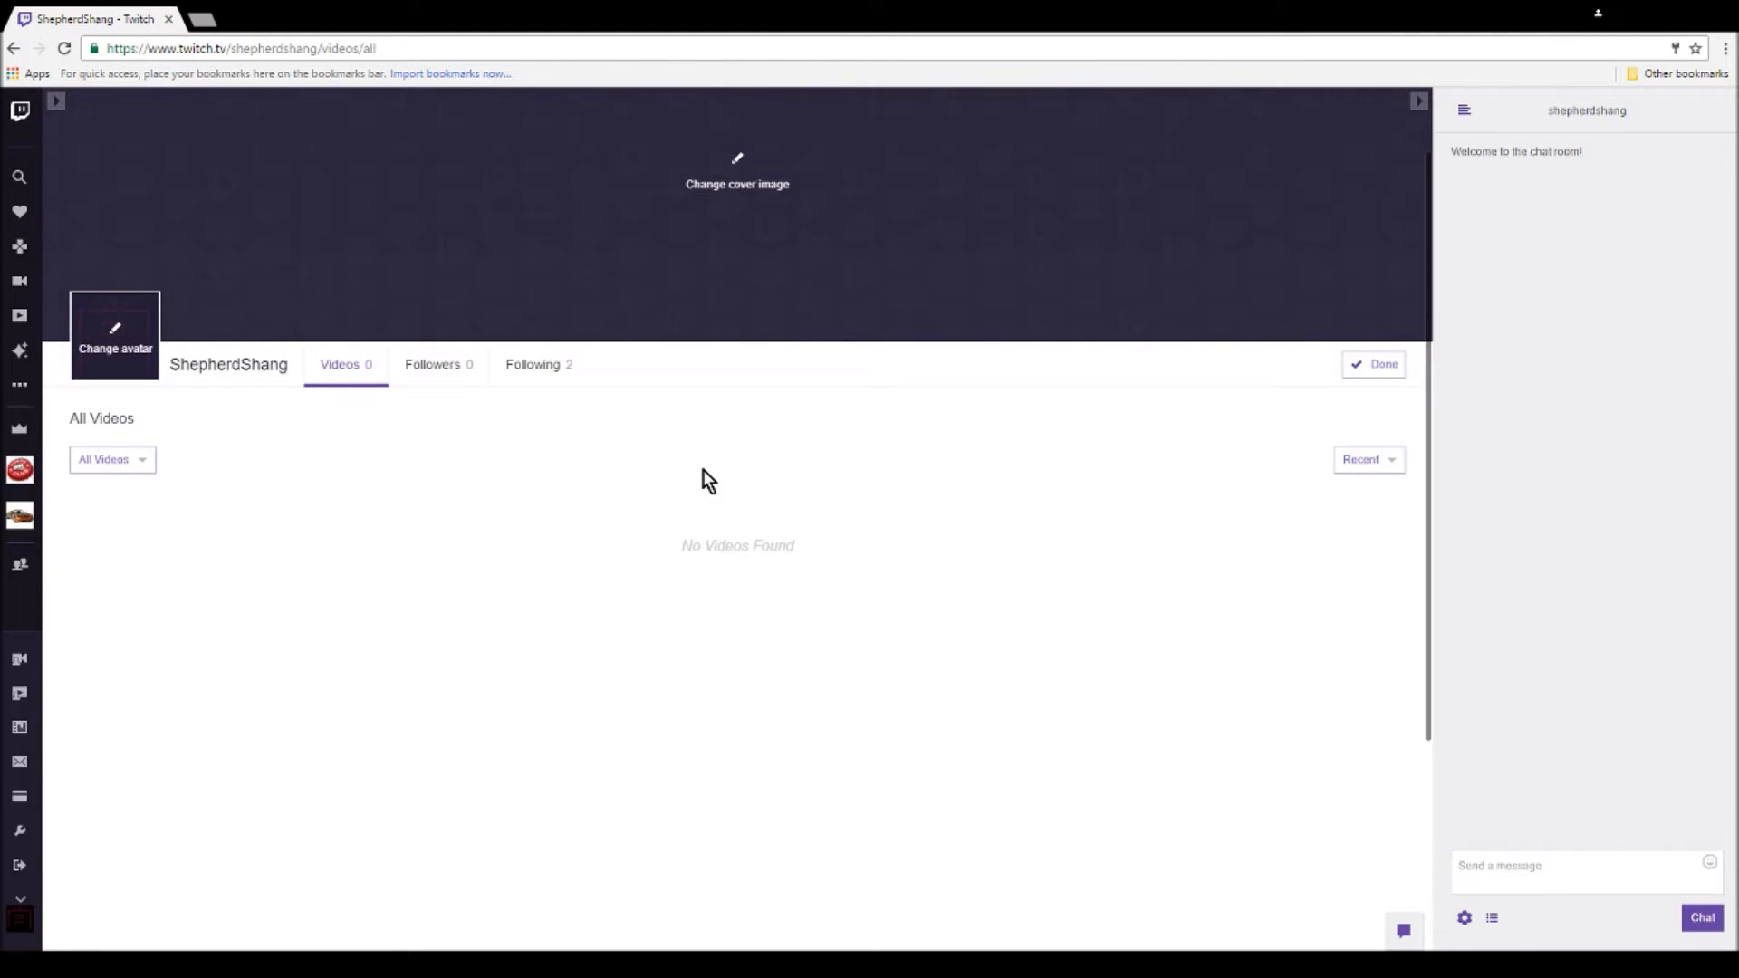
mouse_move(615, 496)
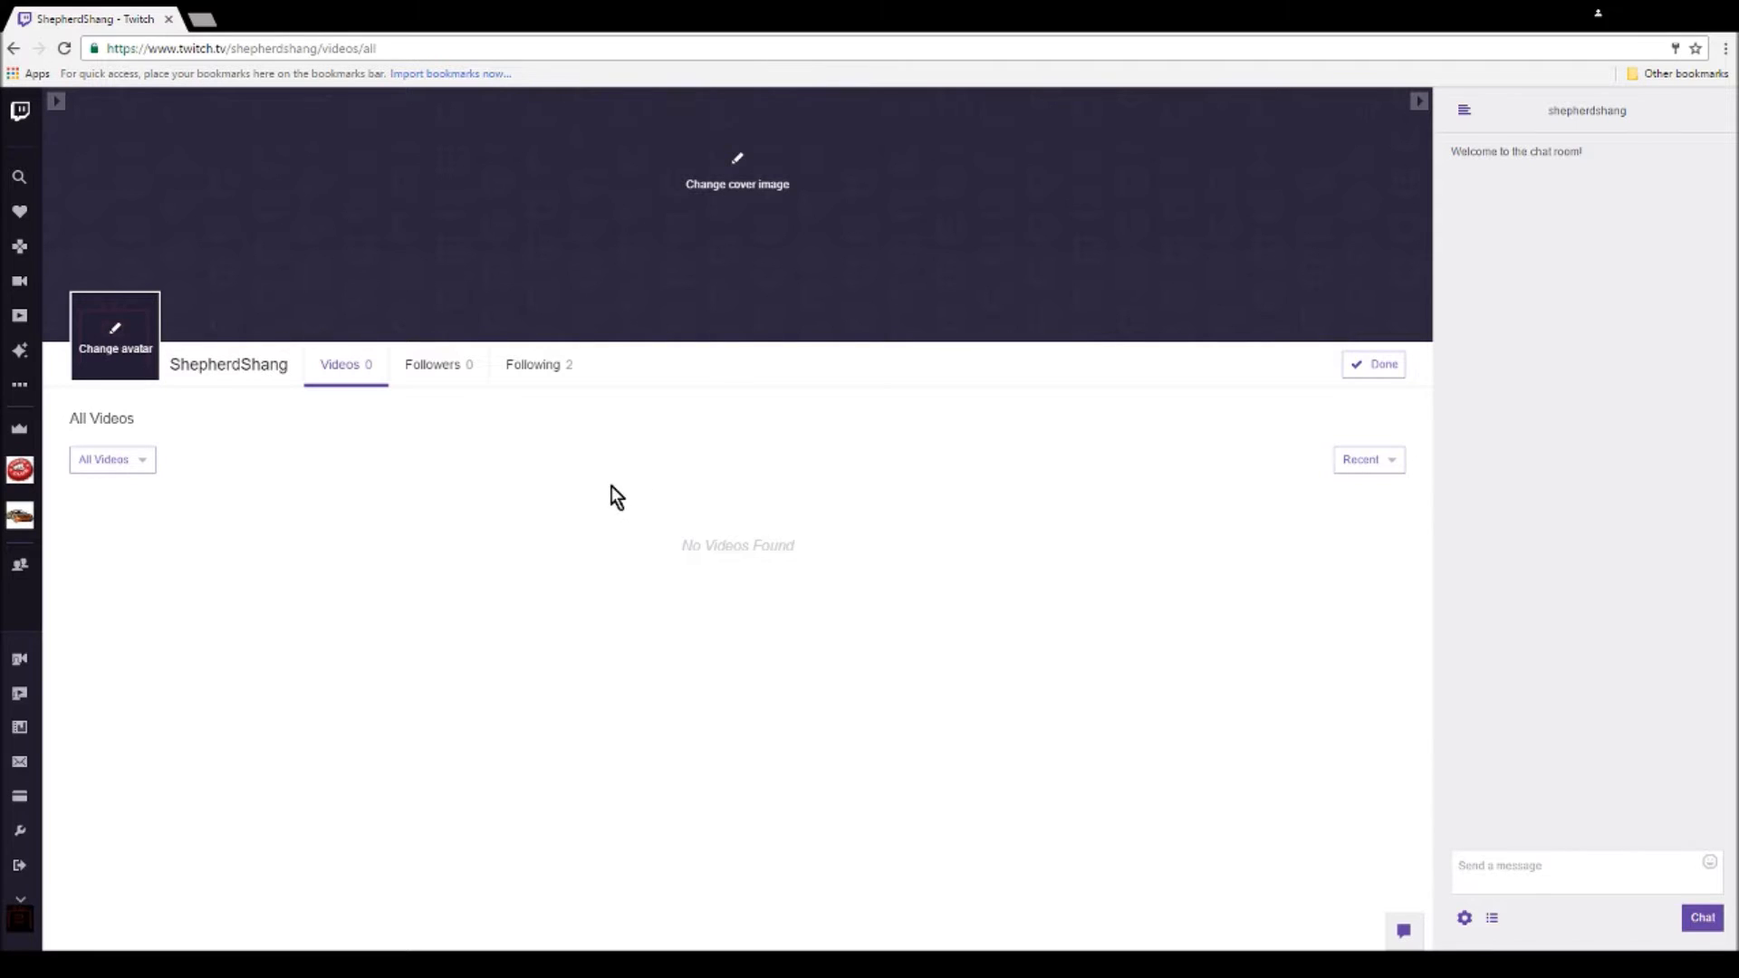
mouse_move(591, 487)
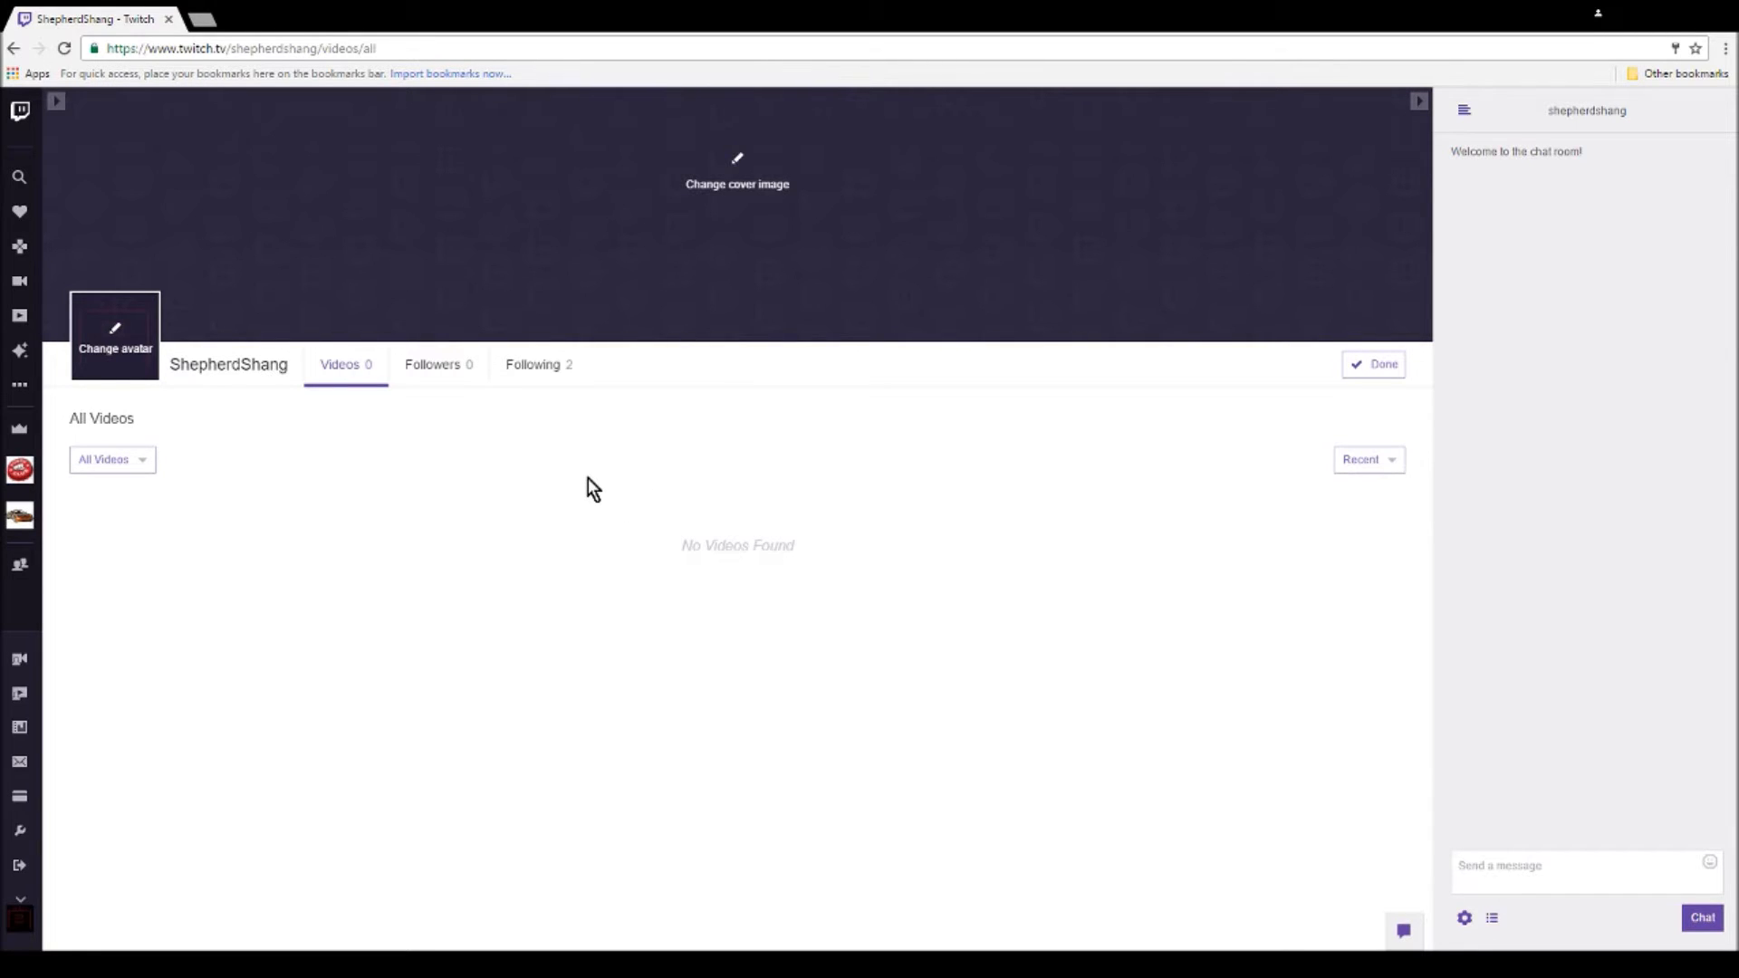
mouse_move(713, 418)
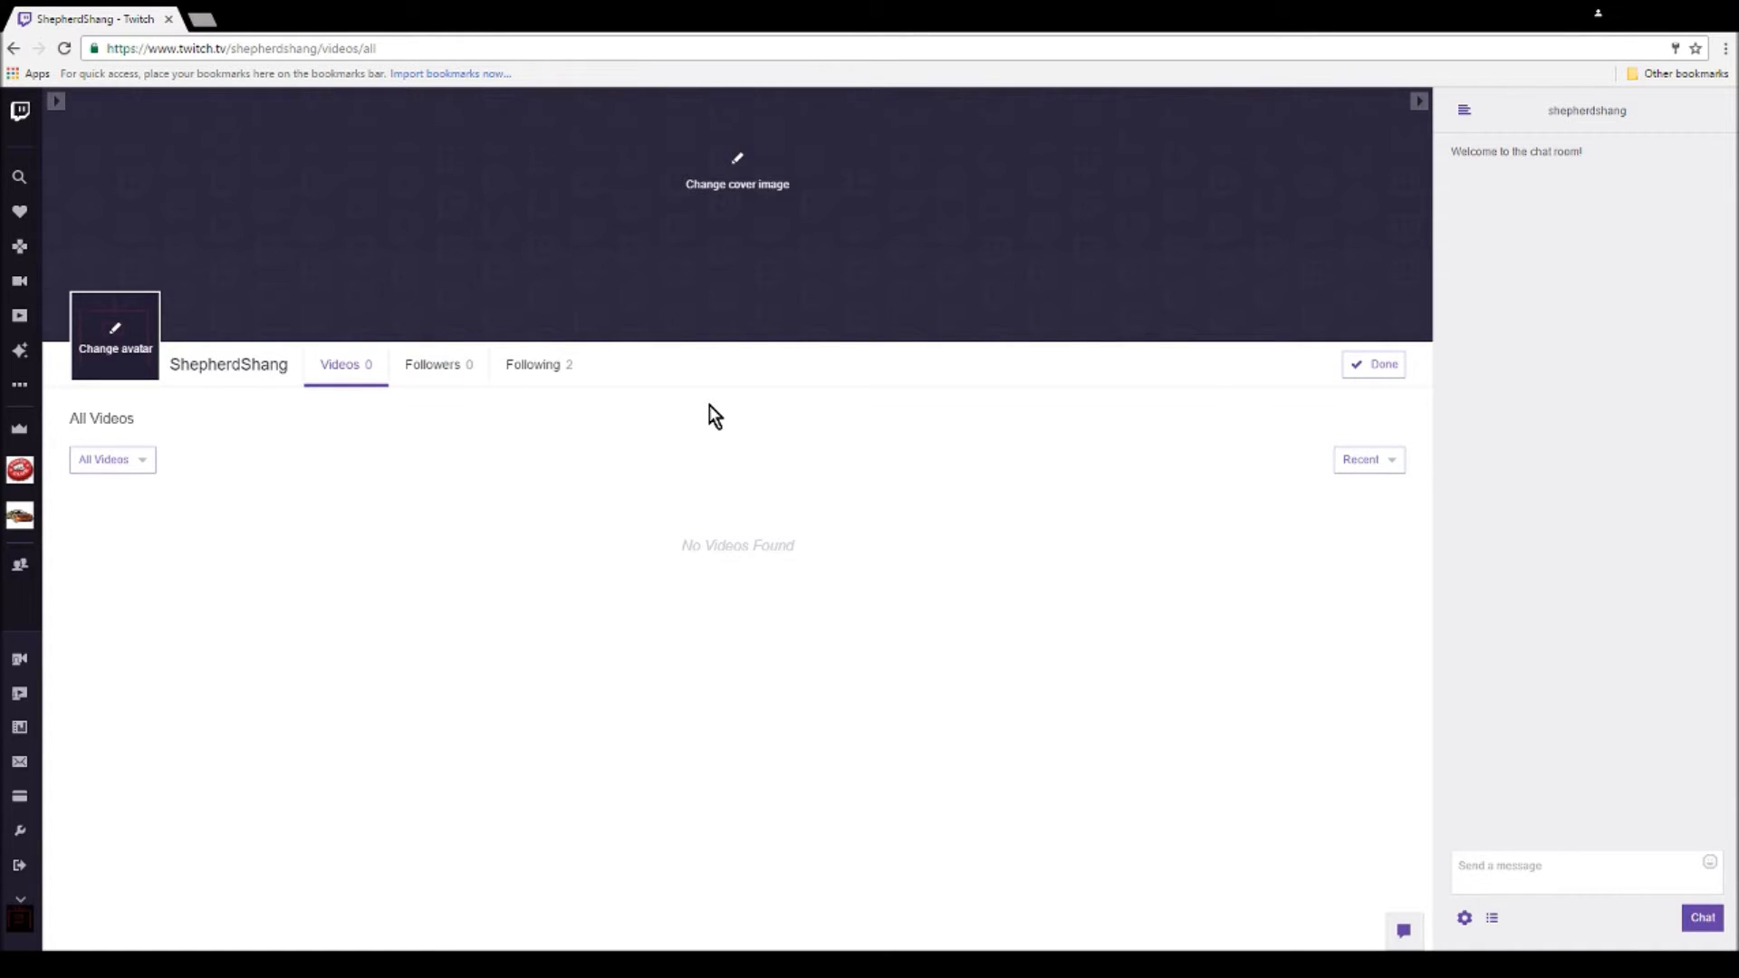
mouse_move(707, 411)
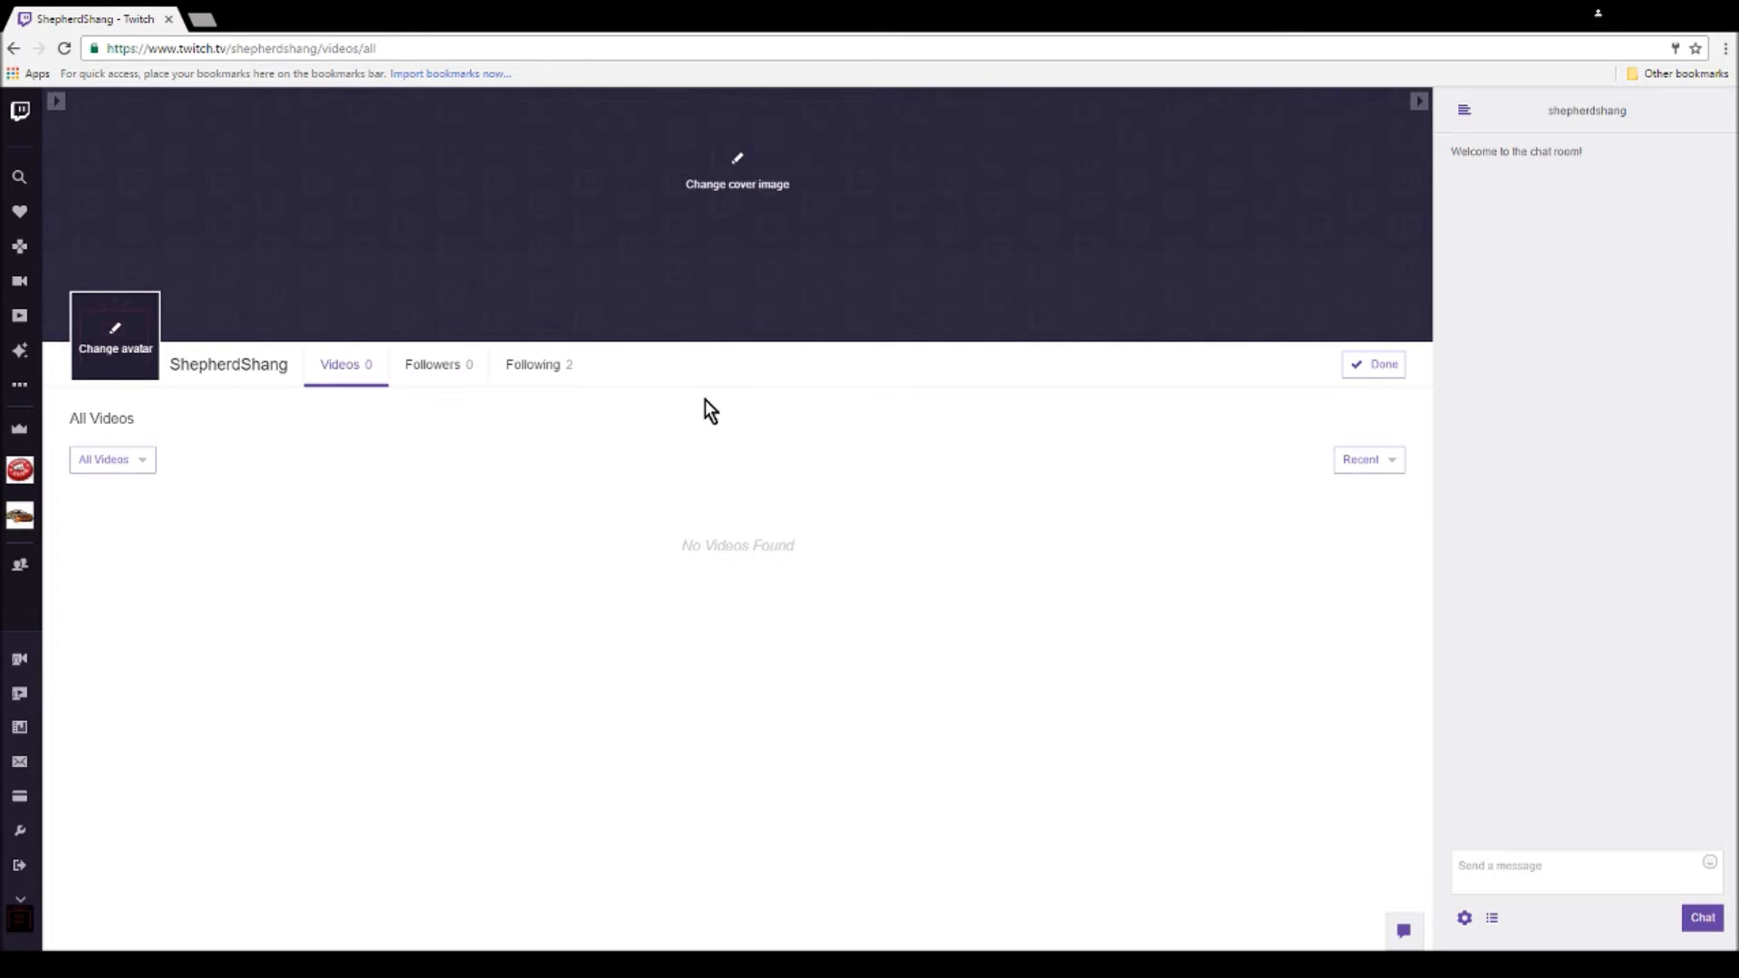
mouse_move(720, 384)
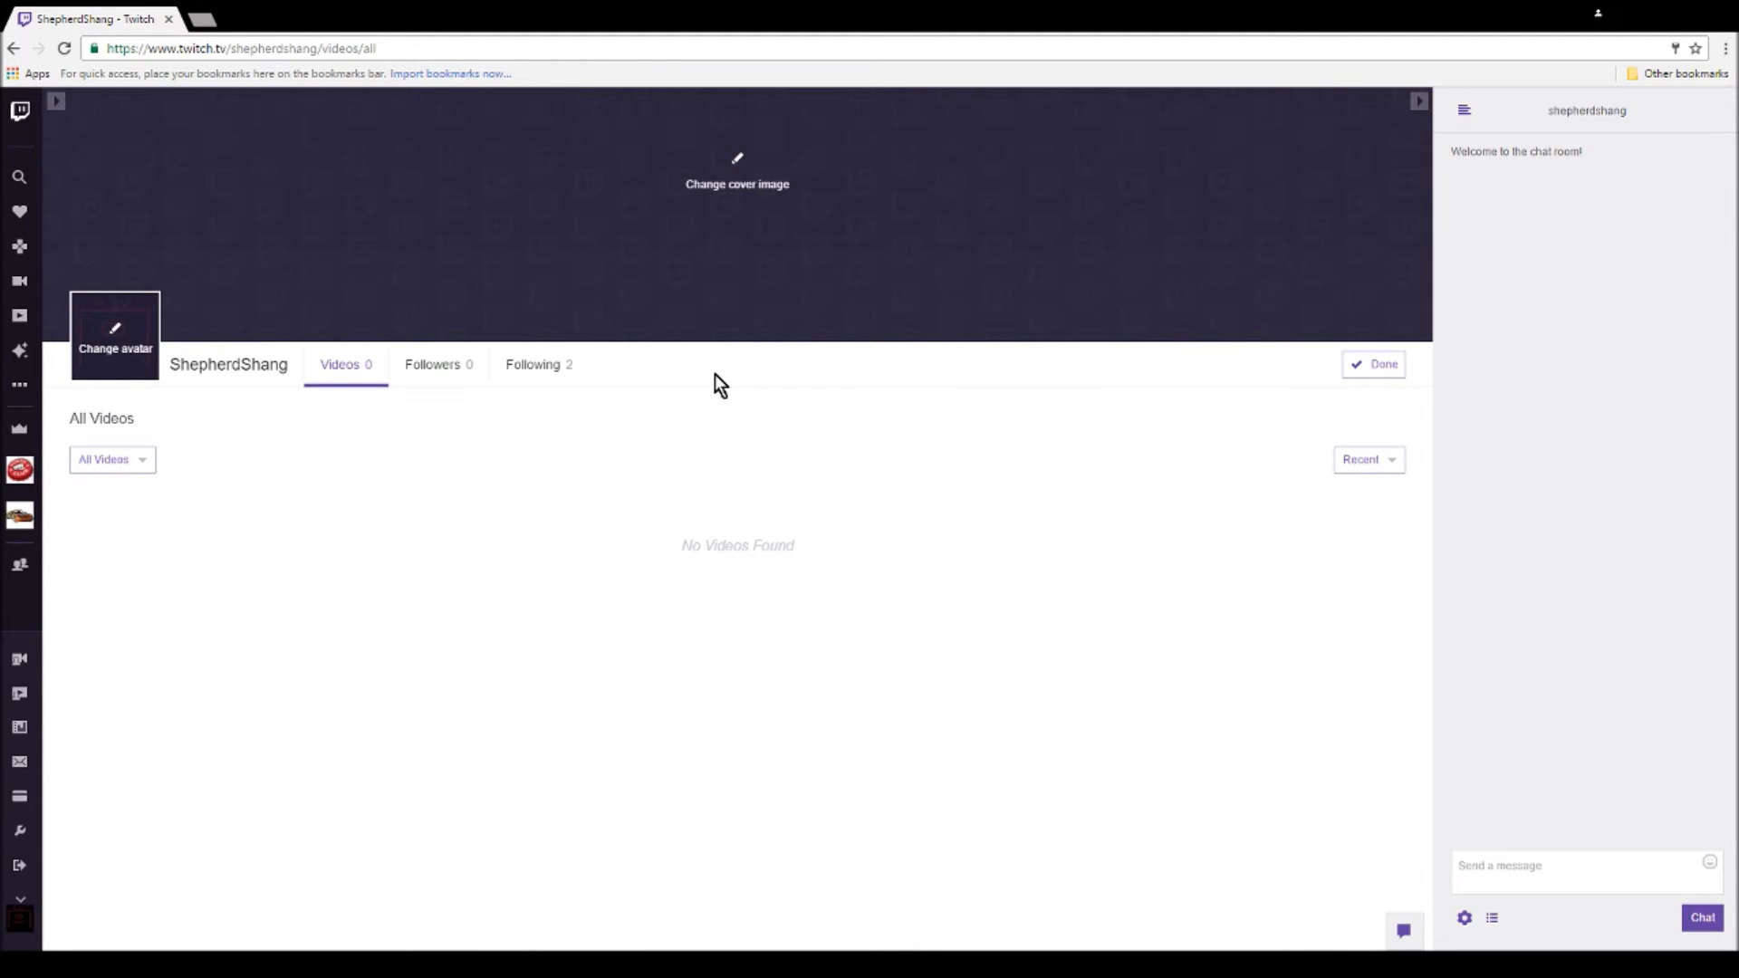
scroll(down, 3)
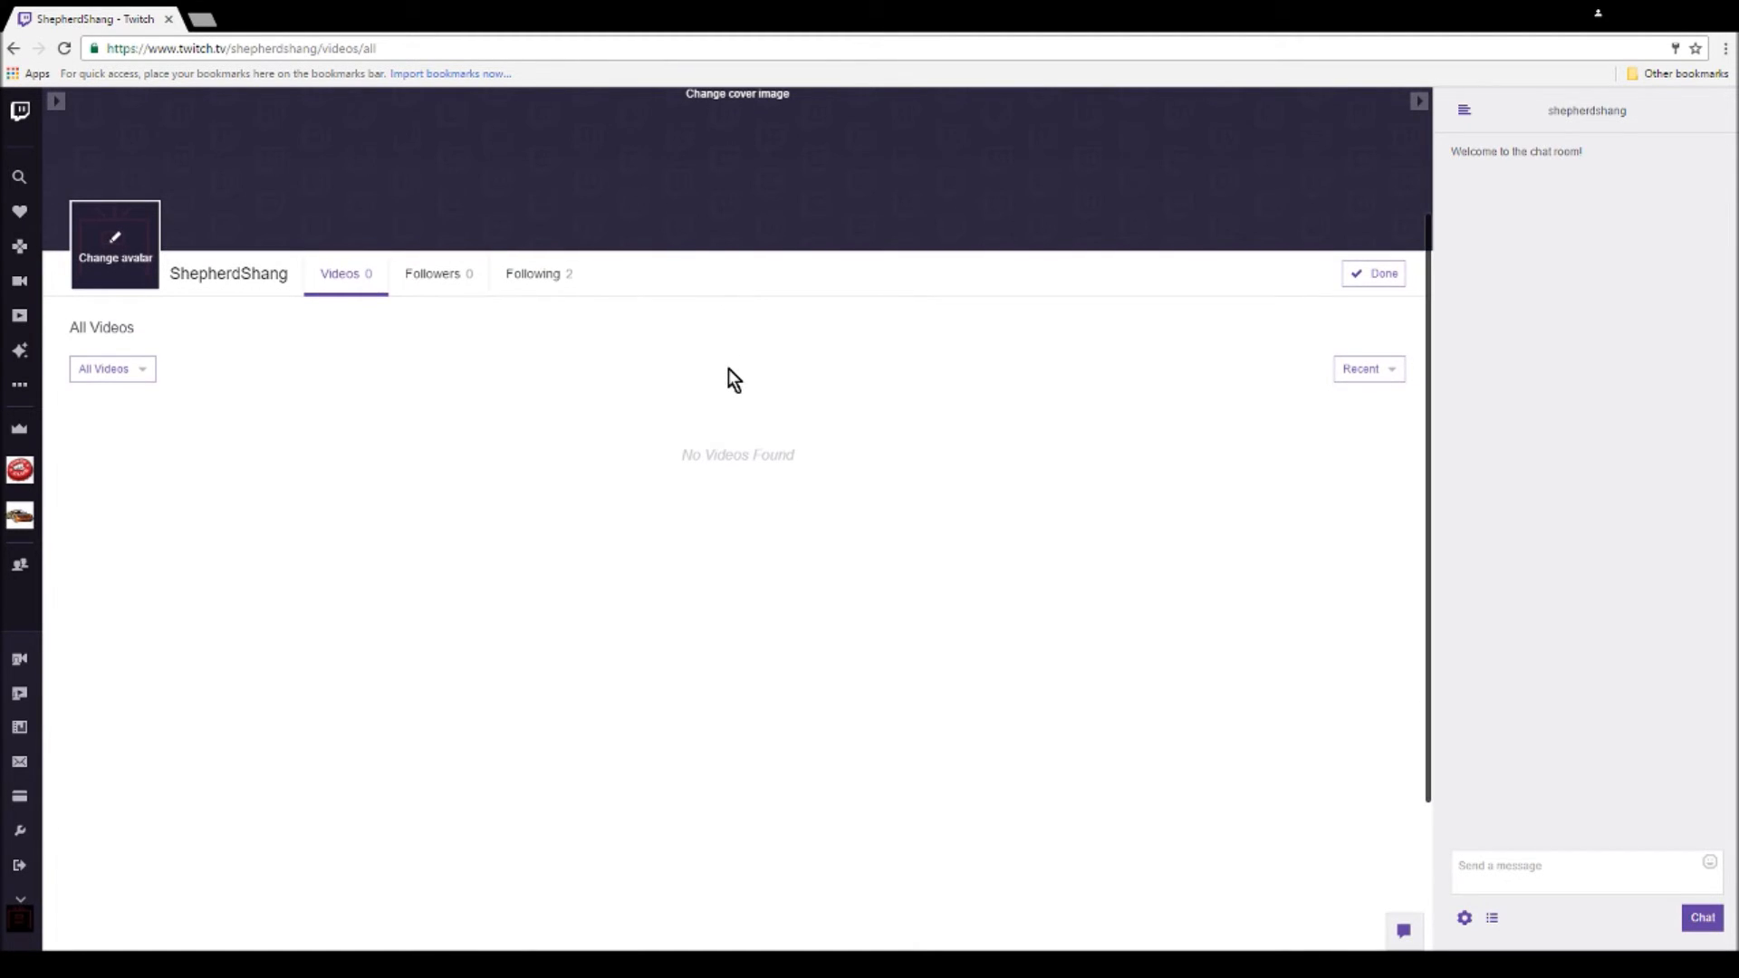
Exit edit mode with Done, restoring the regular banner and avatar
click(1372, 272)
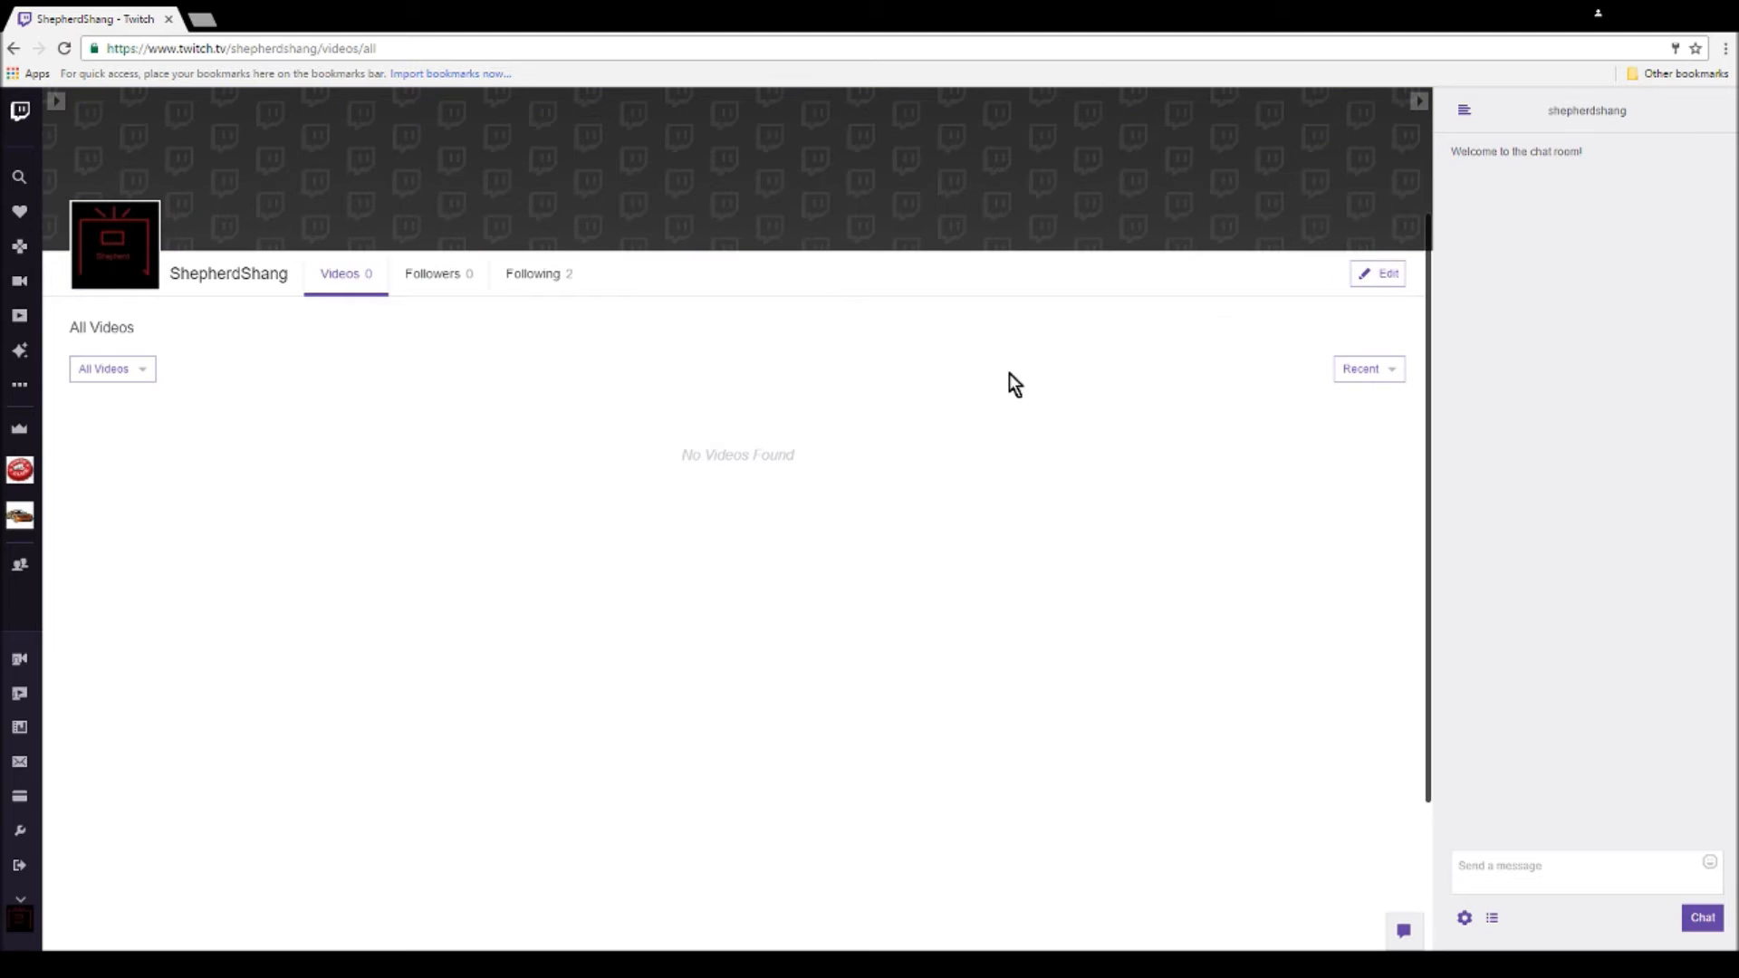
mouse_move(825, 388)
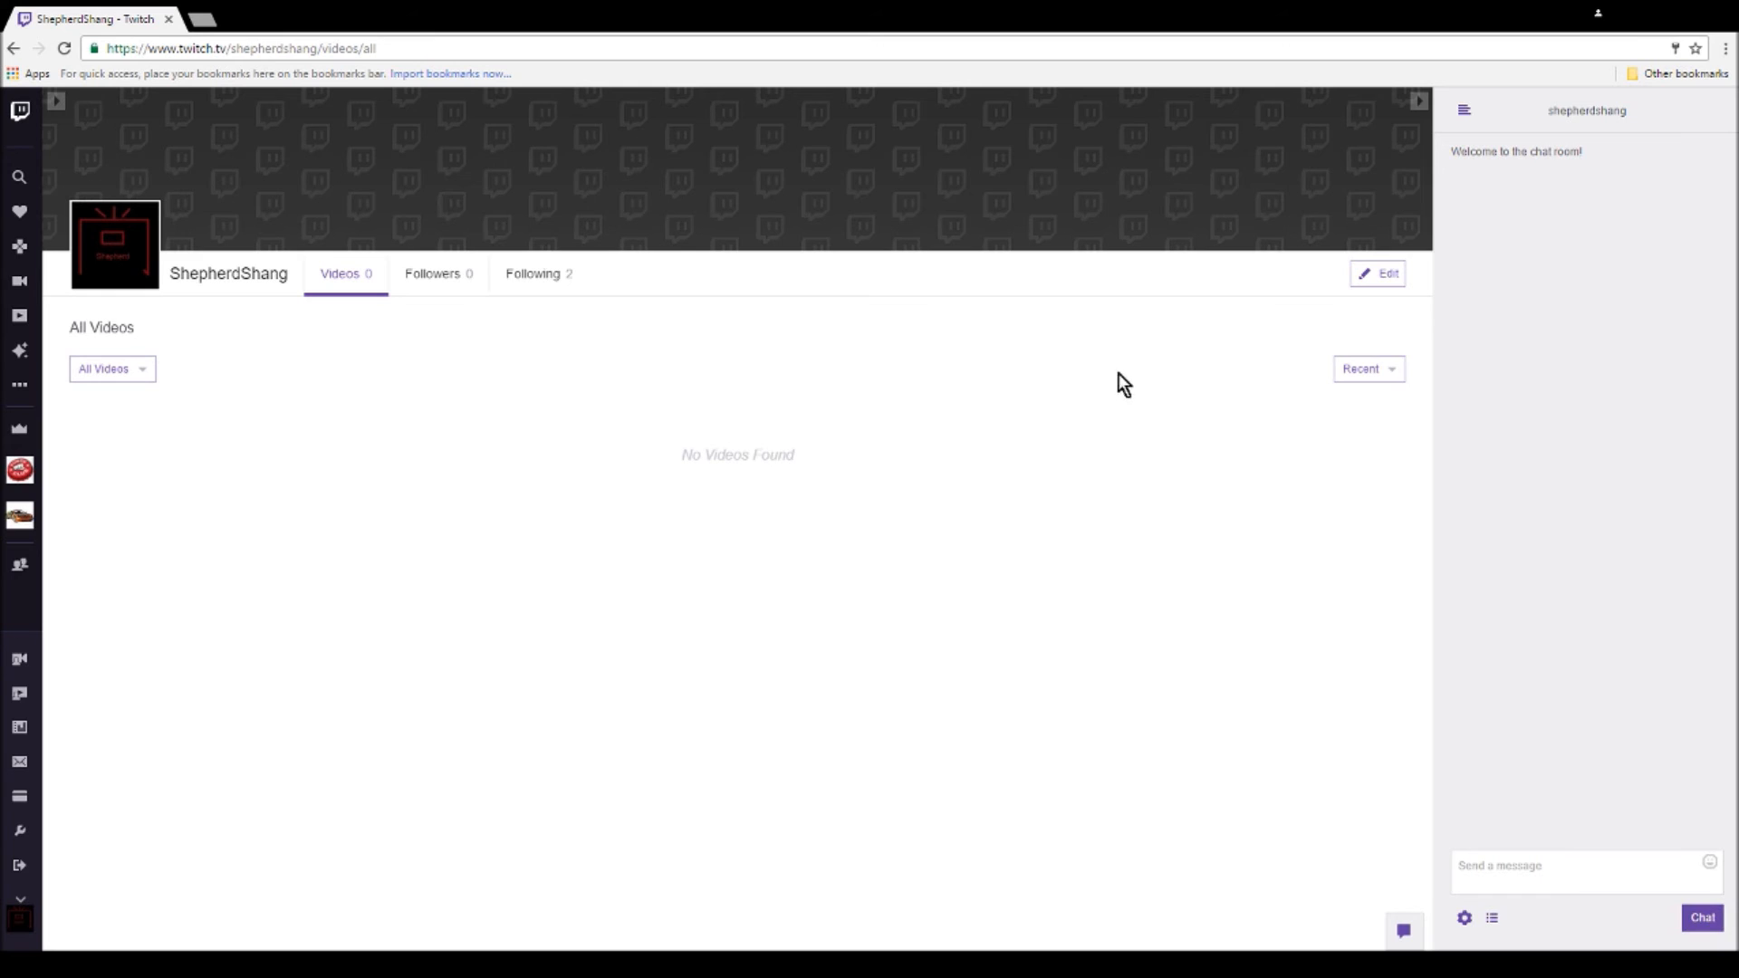
mouse_move(1152, 396)
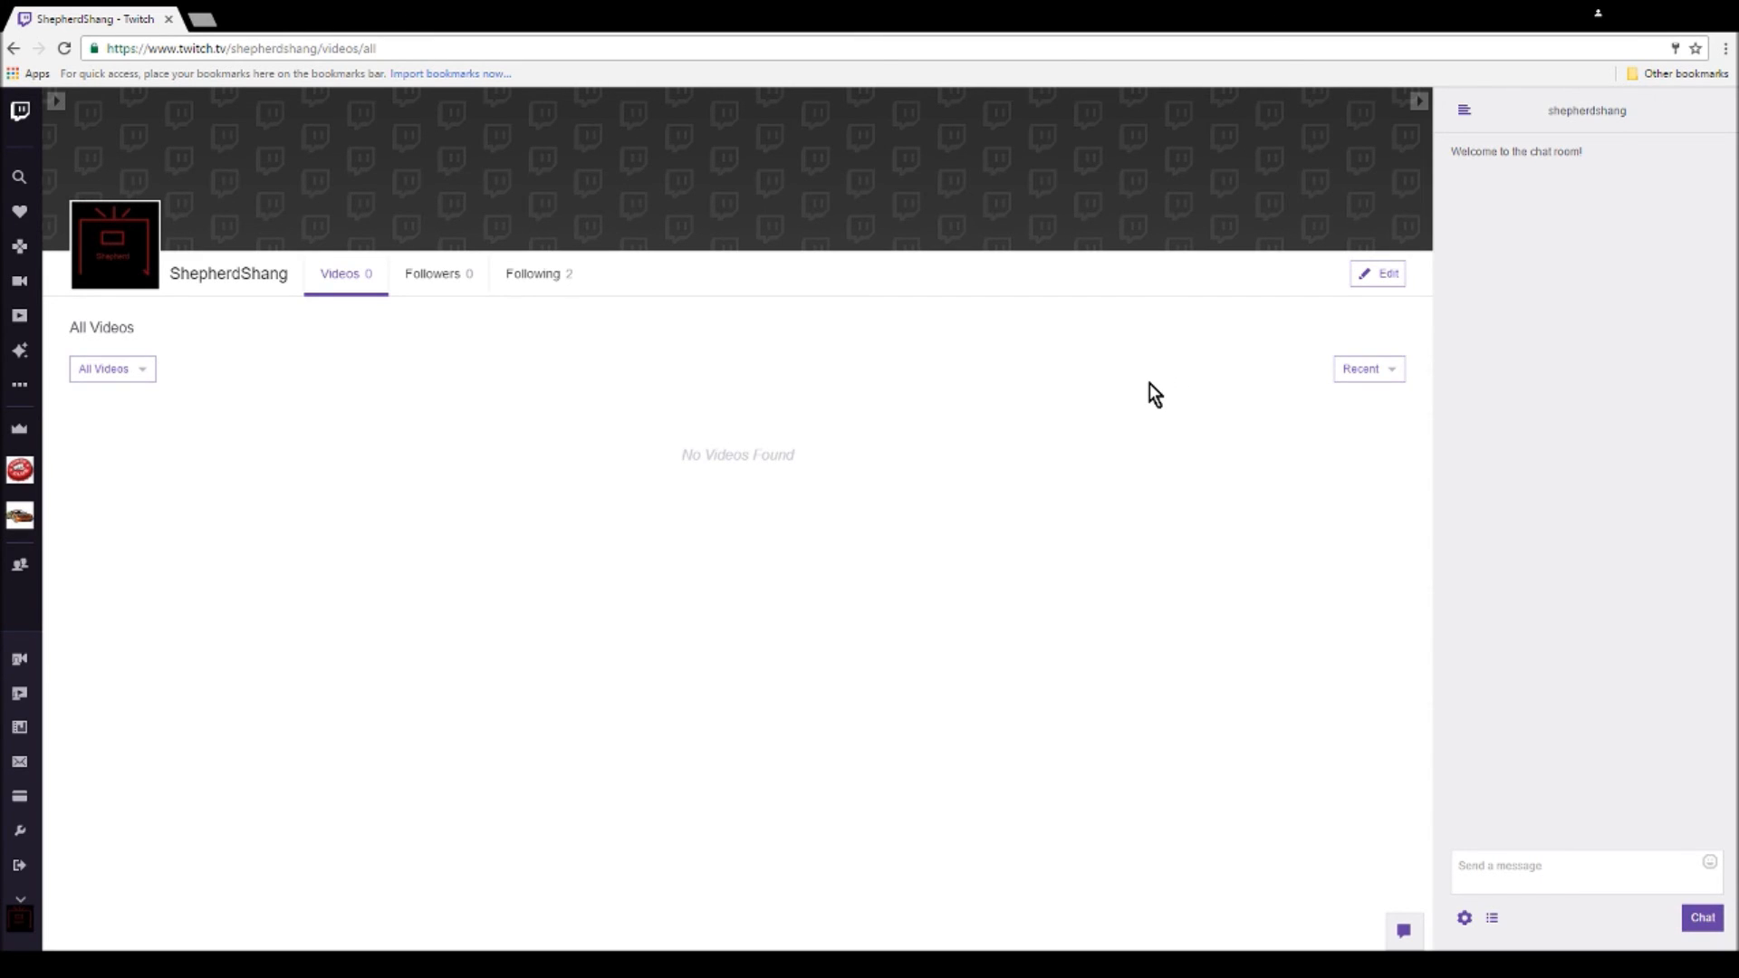